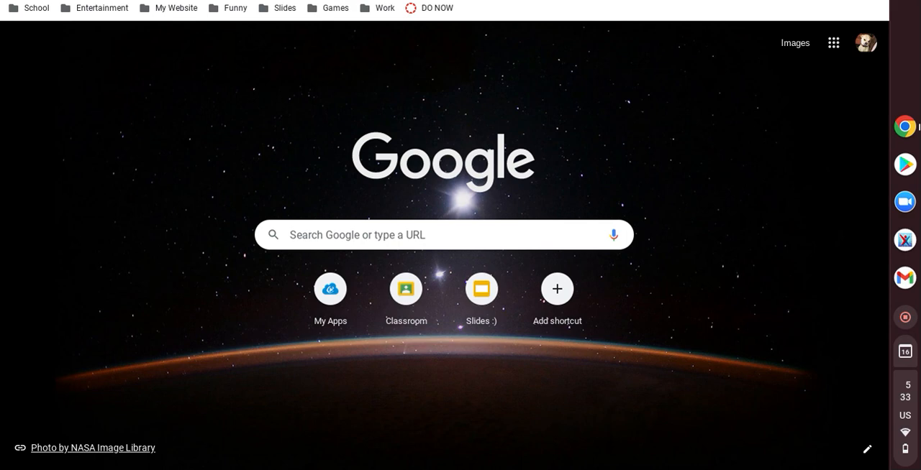
mouse_move(463, 239)
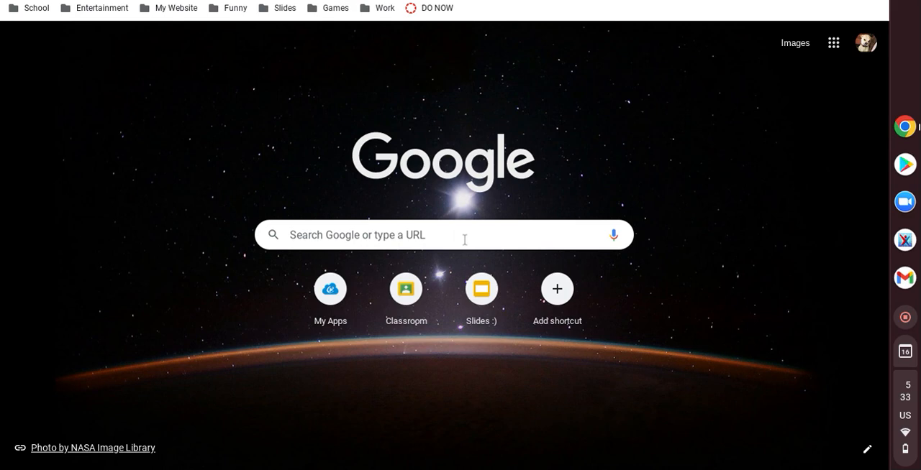
mouse_move(493, 210)
text(p)
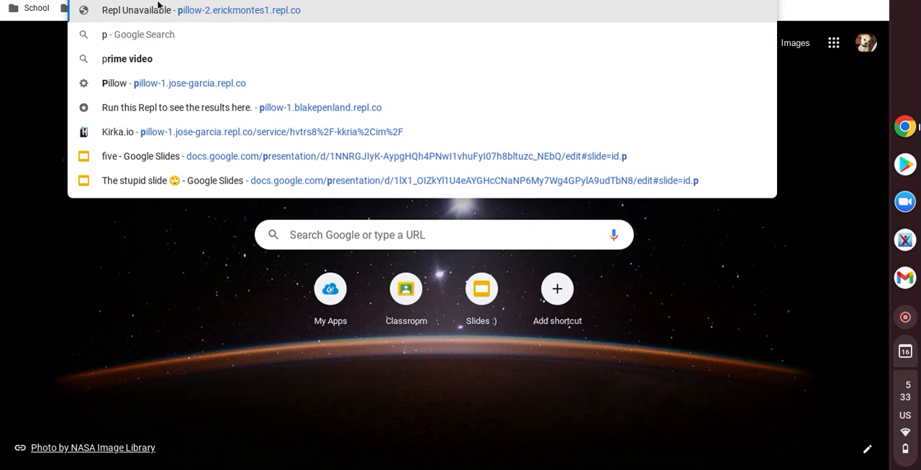
mouse_move(206, 83)
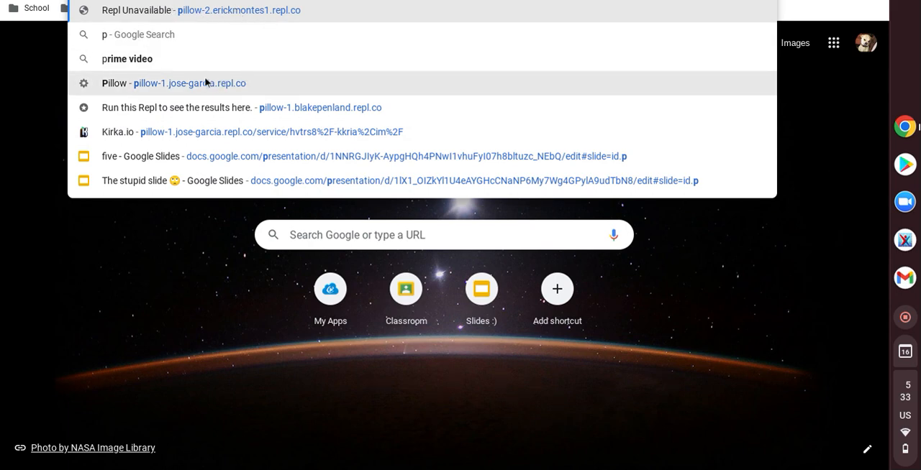
mouse_move(213, 95)
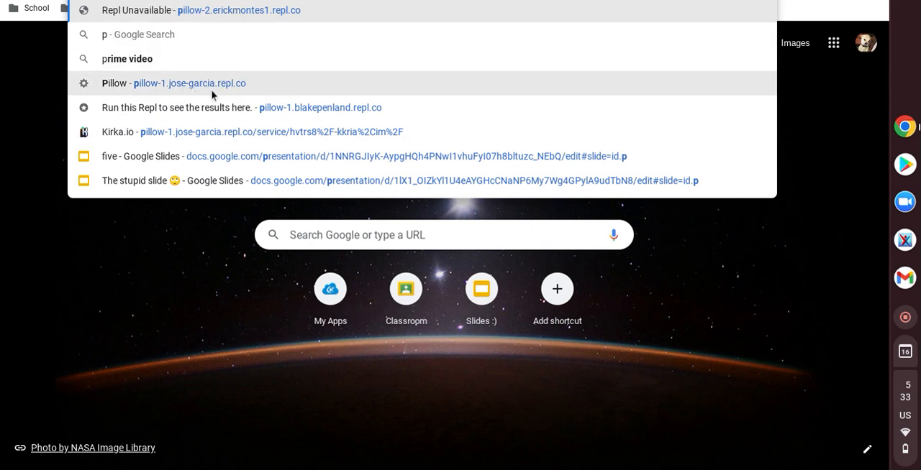
mouse_move(324, 132)
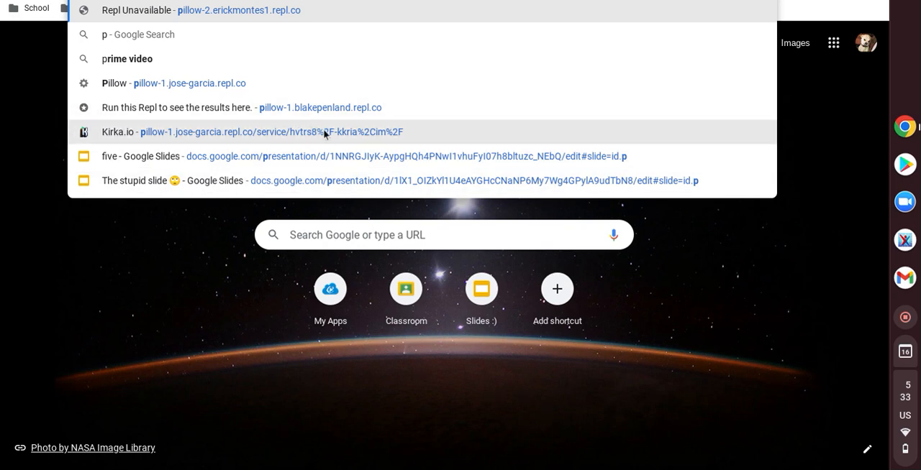
mouse_move(327, 134)
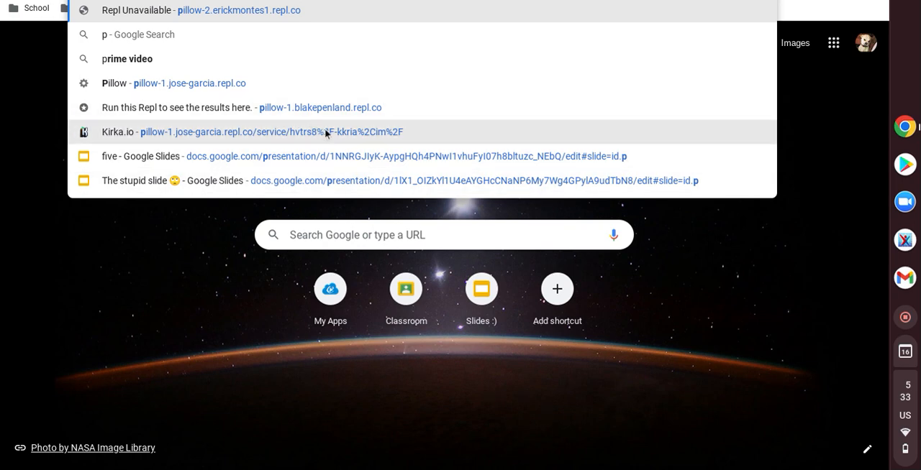
mouse_move(302, 98)
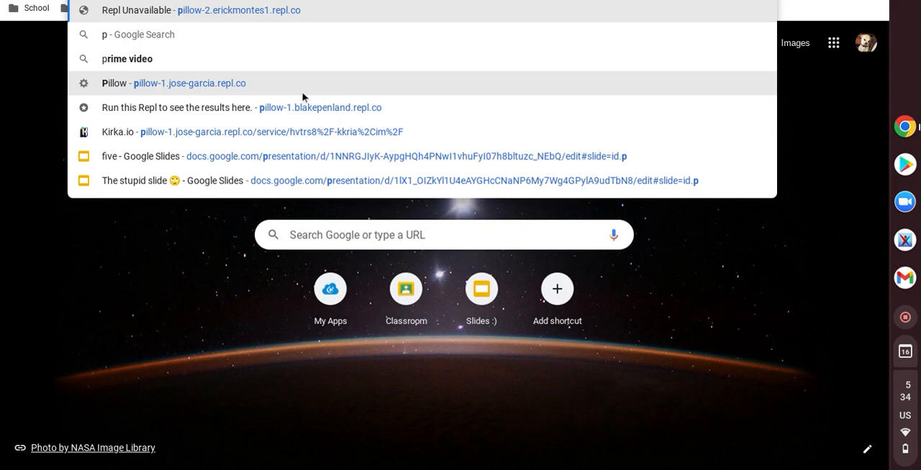
Search Google for 'pop slots now.gg' and list the results
click(189, 83)
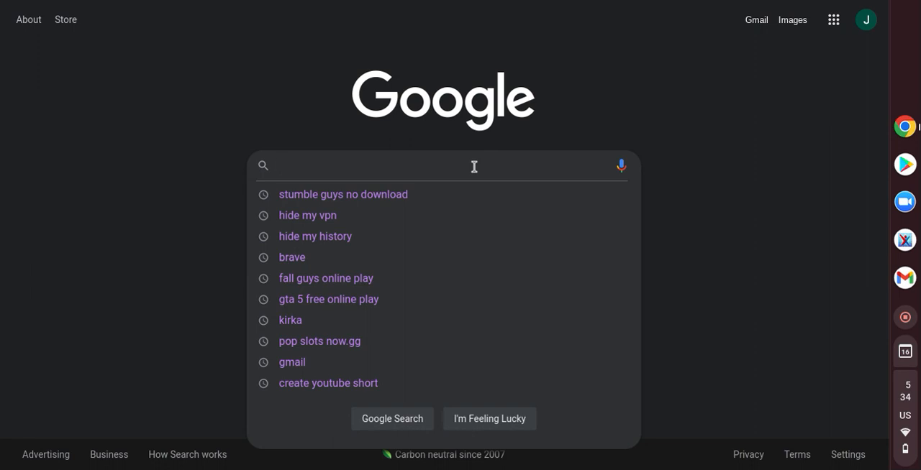
text(pop slots now.)
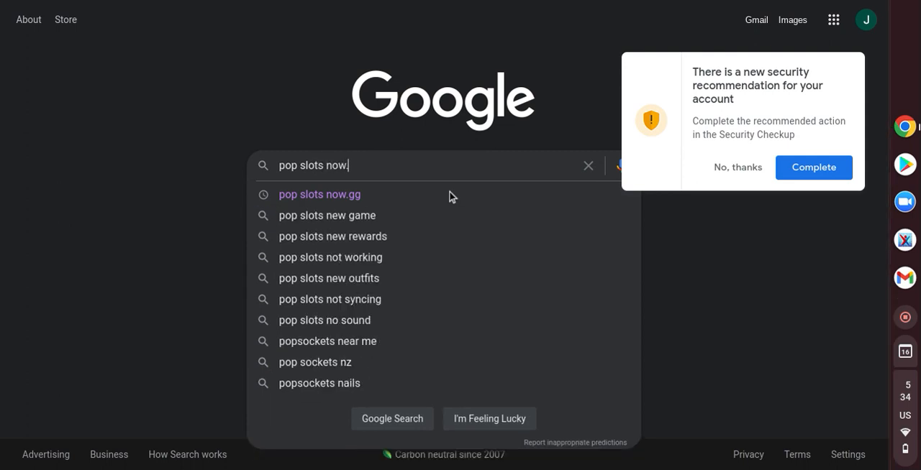
click(319, 194)
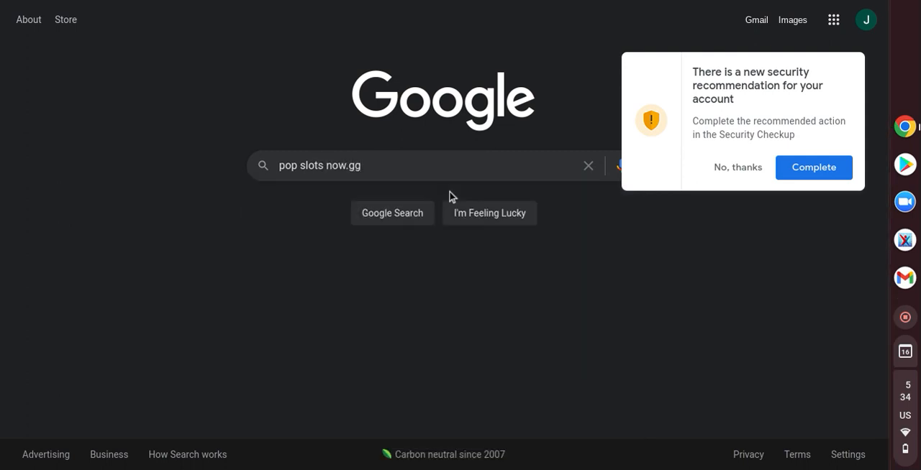
click(391, 213)
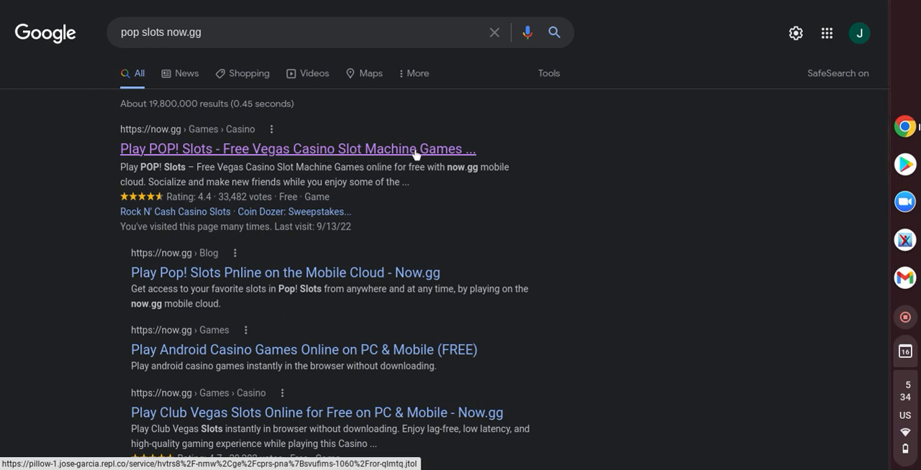
Launch POP! Slots in the browser from its now.gg page
click(298, 148)
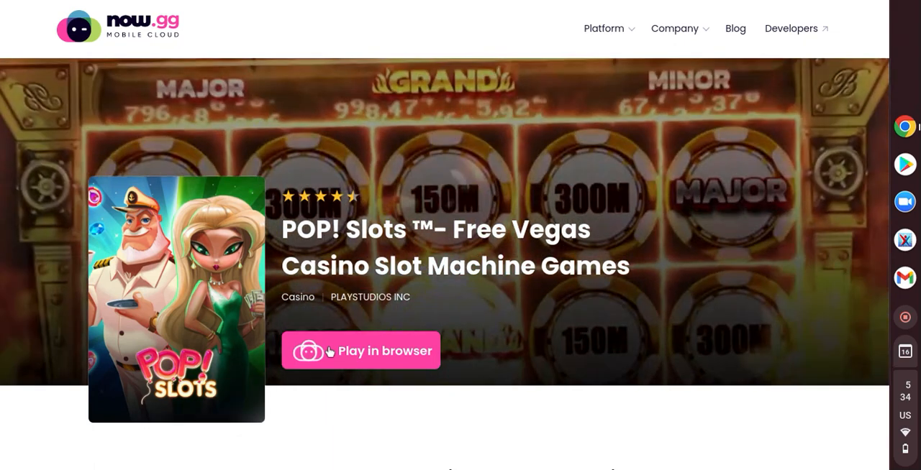
click(360, 351)
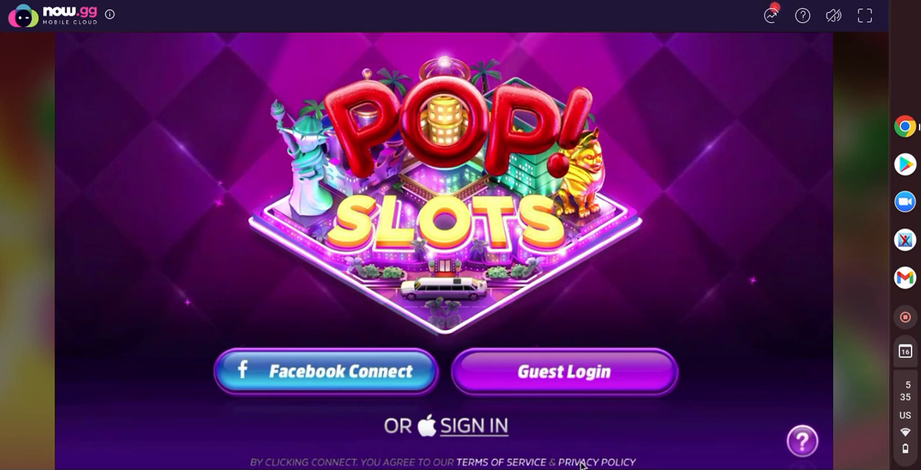
Use the game's privacy-policy browser to search for and reach Google Play
click(596, 463)
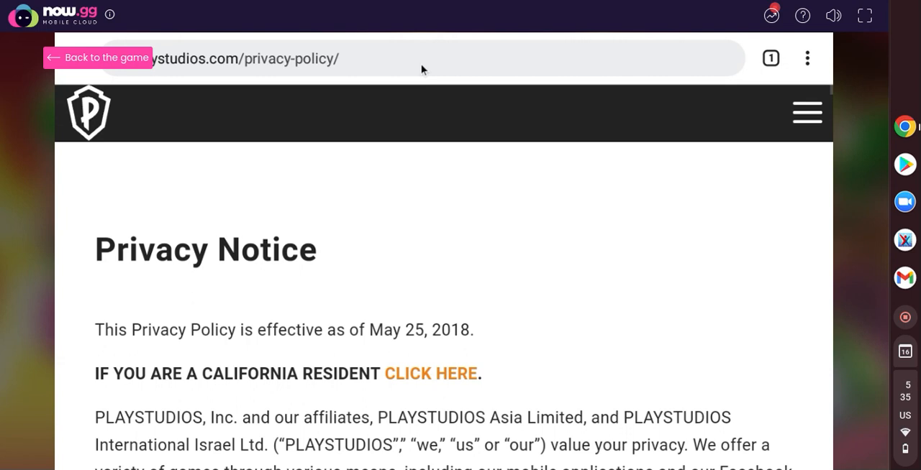
click(418, 57)
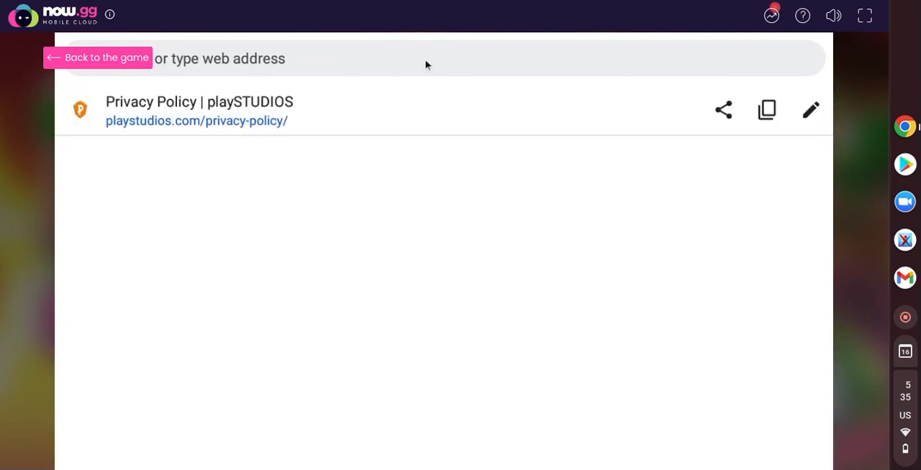
text(google+play&oq=google+play&aqs=chrome..69i57j5j0i131i433i512l2j0i433i512j0i)
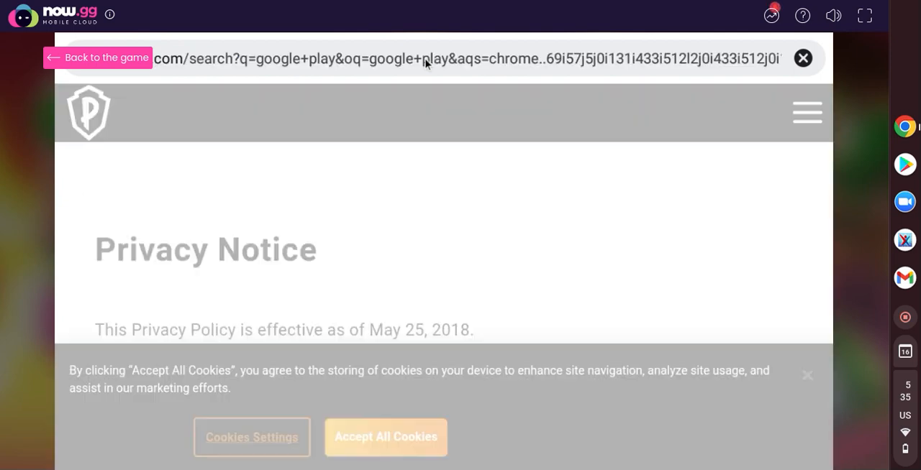
click(386, 438)
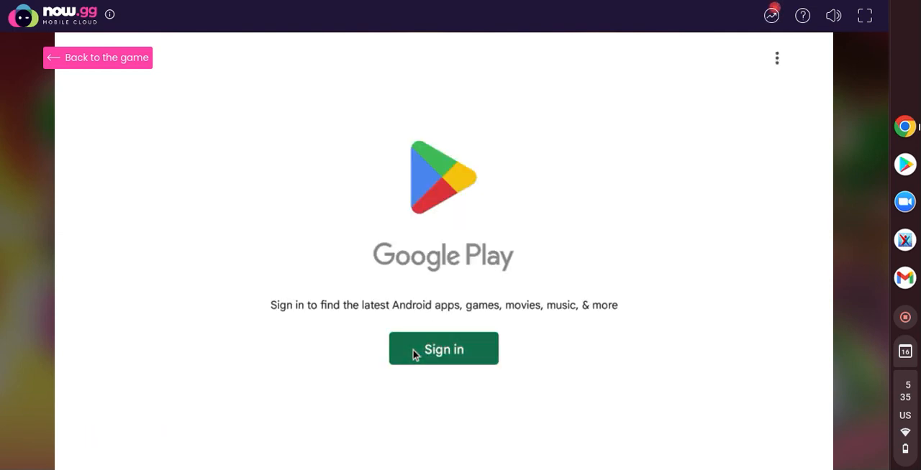
Sign in to Google Play and accept the Google services settings
click(443, 348)
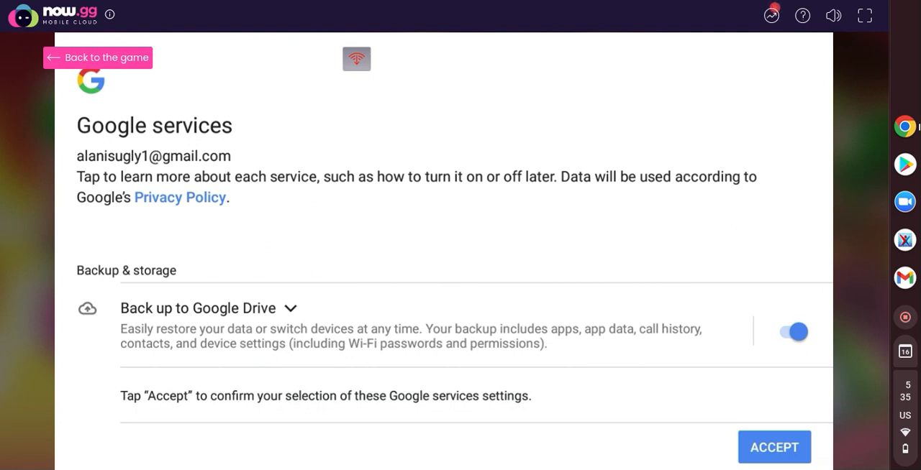
mouse_move(611, 421)
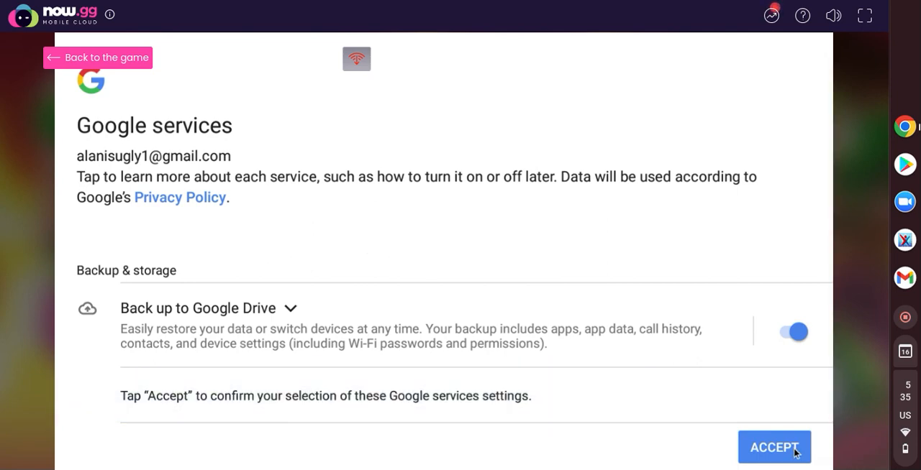
click(774, 446)
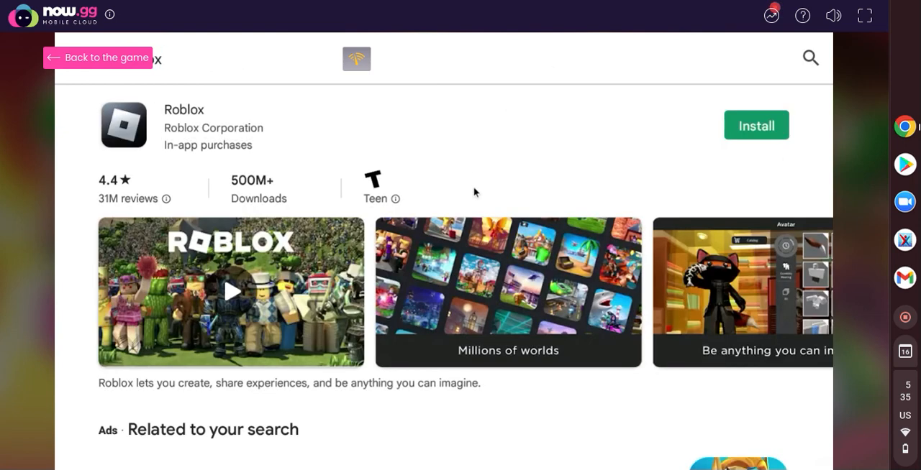
Install Roblox from its Play Store listing and wait while the 123 MB download progresses
click(757, 125)
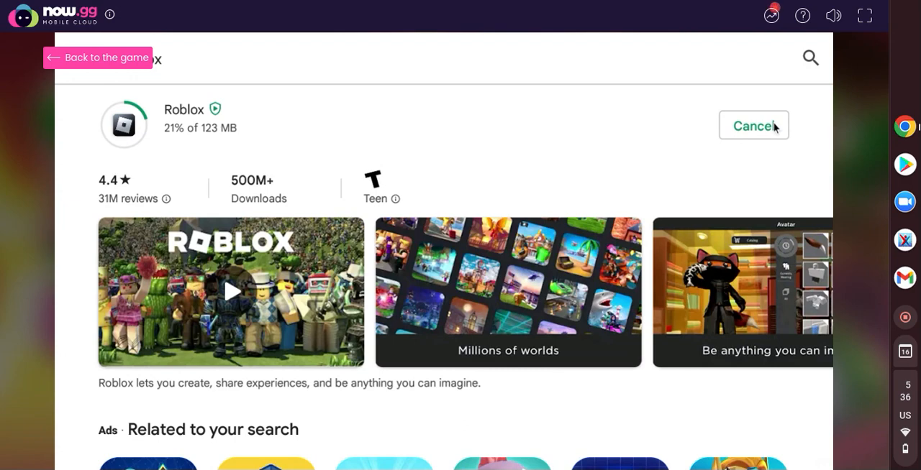
mouse_move(503, 231)
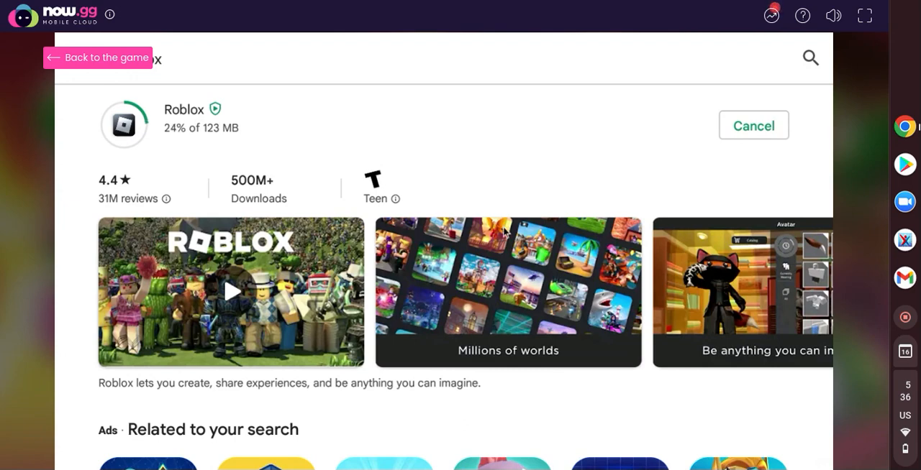
scroll(down, 3)
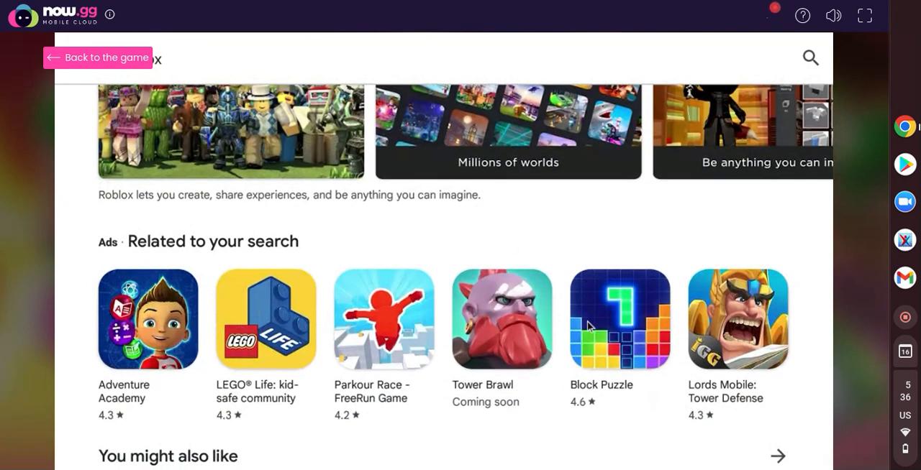
scroll(down, 3)
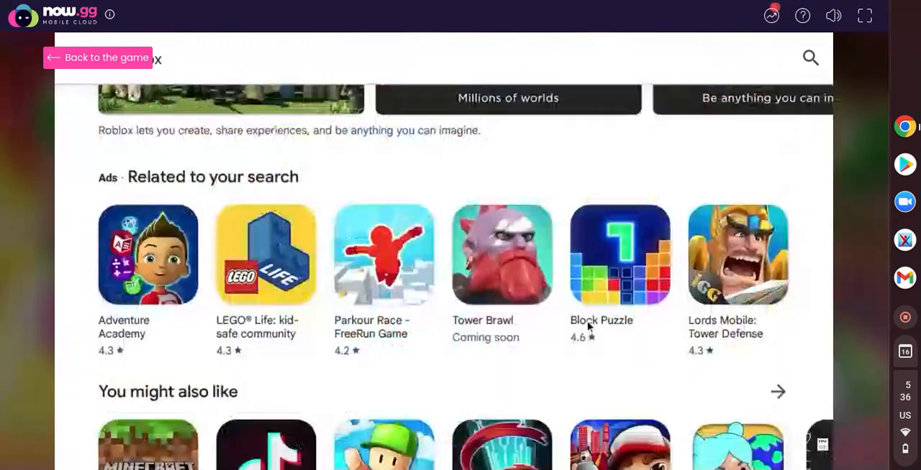
scroll(down, 3)
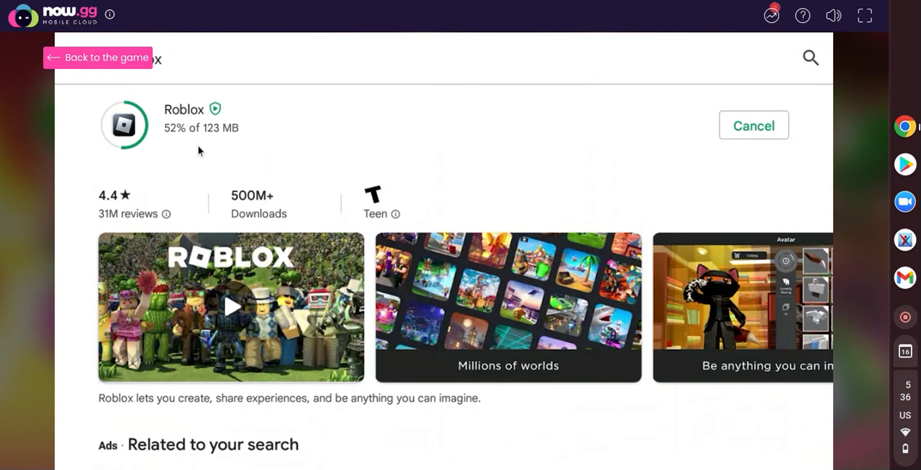
mouse_move(272, 198)
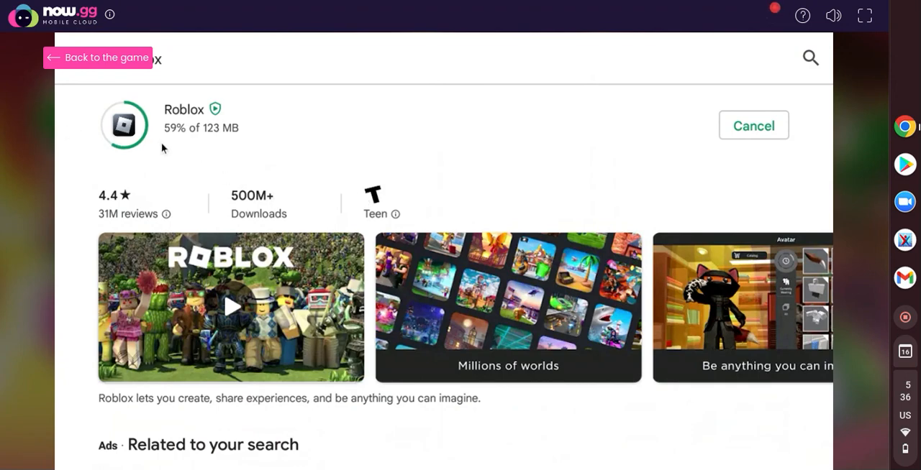
scroll(down, 3)
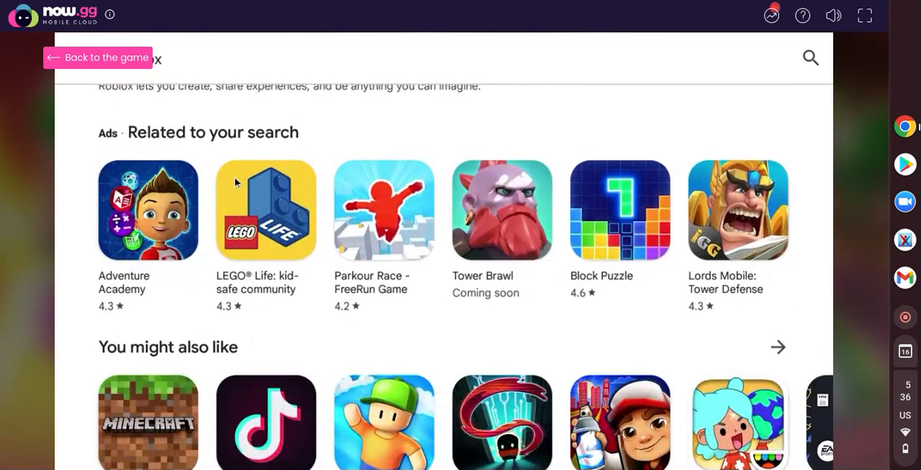
scroll(down, 3)
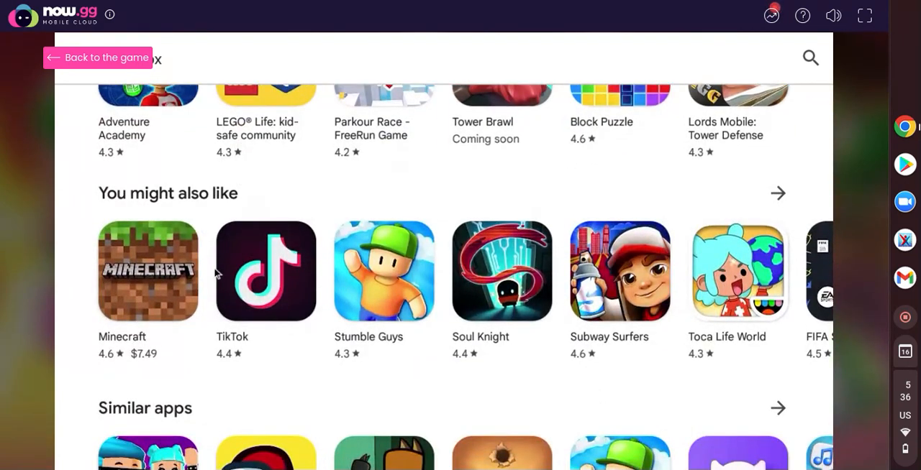
mouse_move(482, 303)
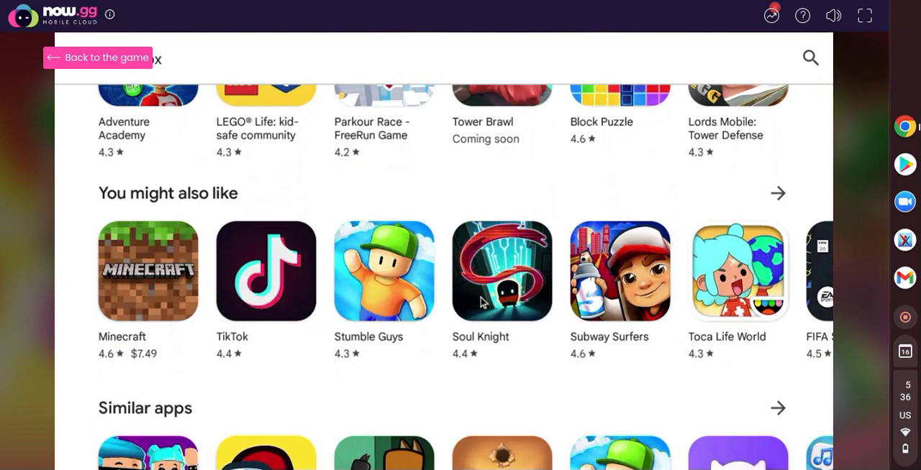
mouse_move(564, 308)
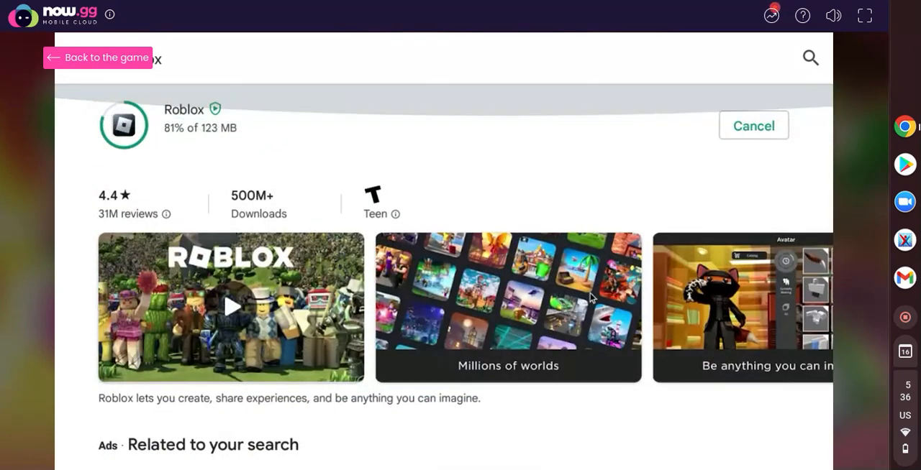
mouse_move(387, 167)
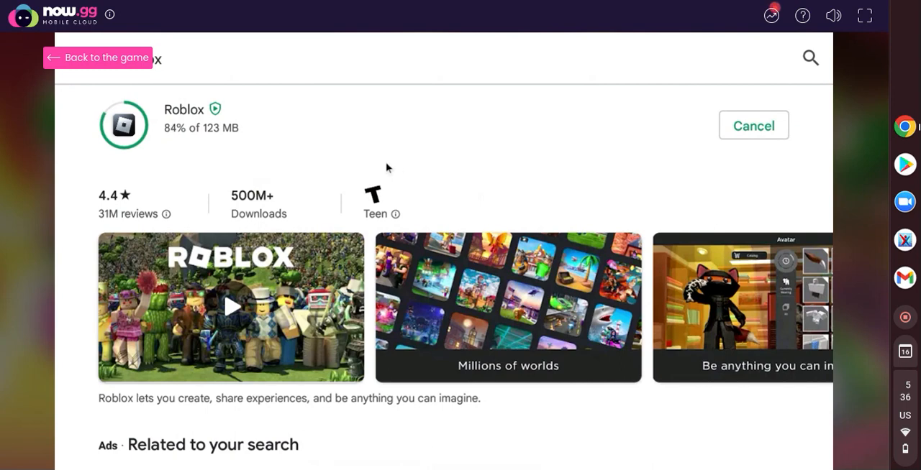
mouse_move(393, 169)
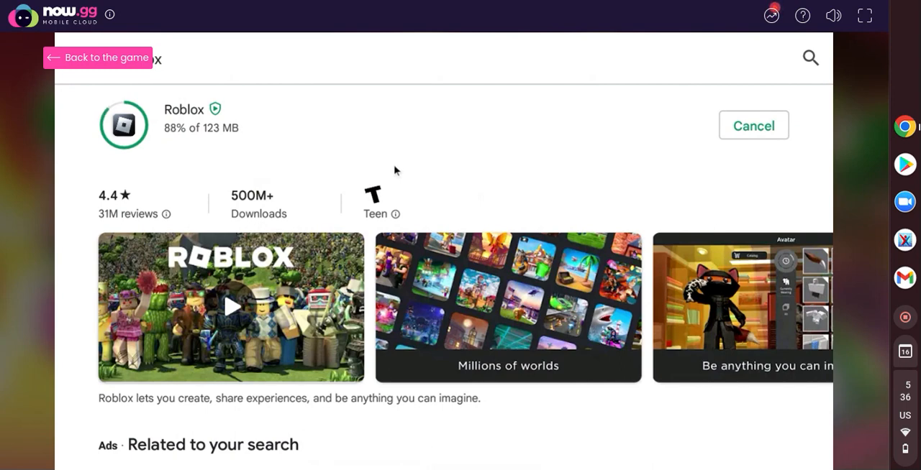
mouse_move(187, 134)
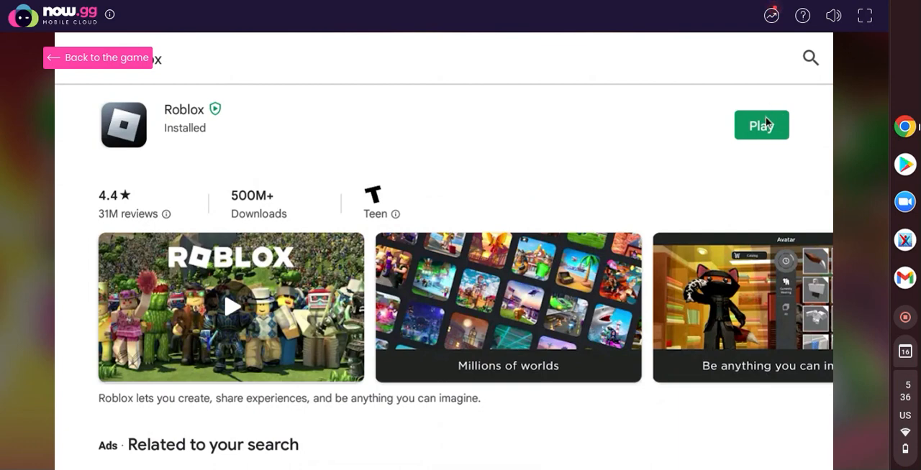
click(762, 125)
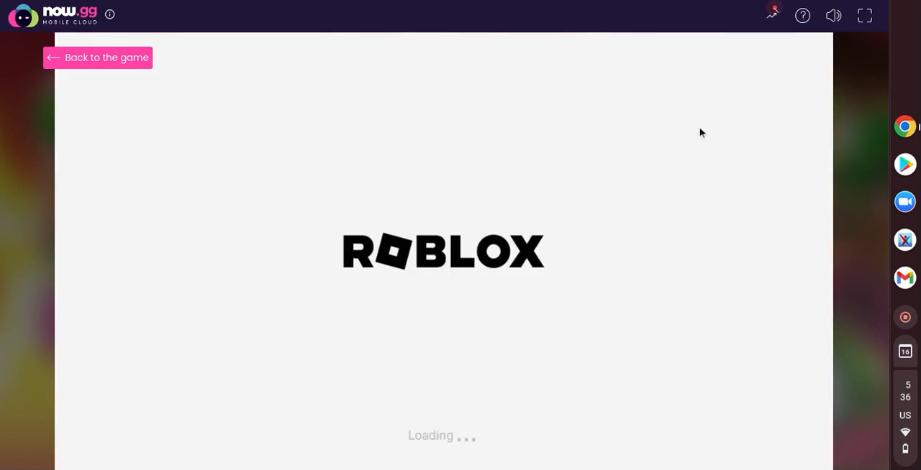
mouse_move(487, 290)
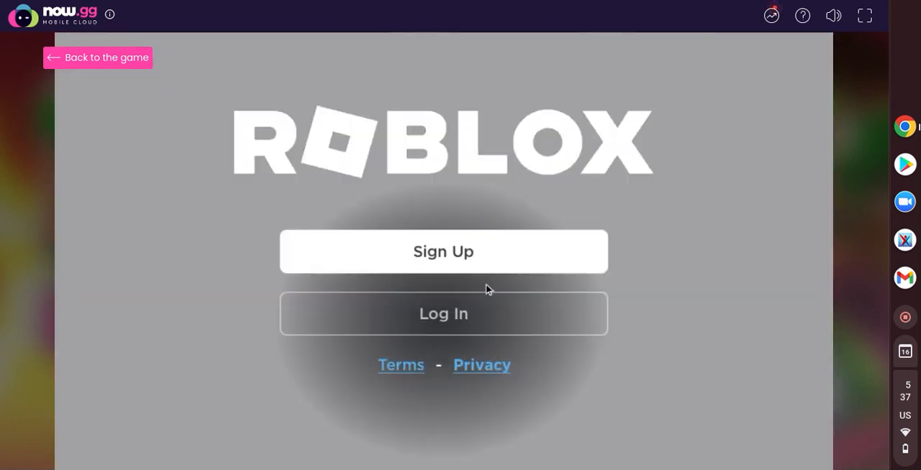
click(443, 313)
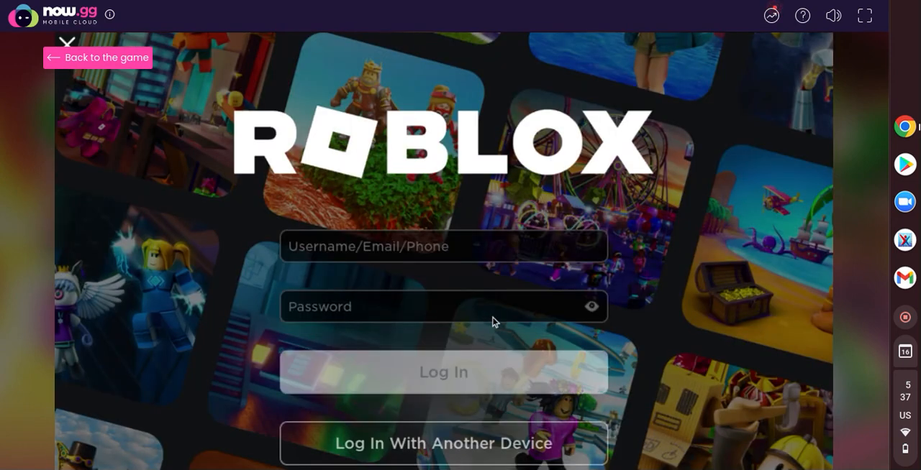
click(443, 246)
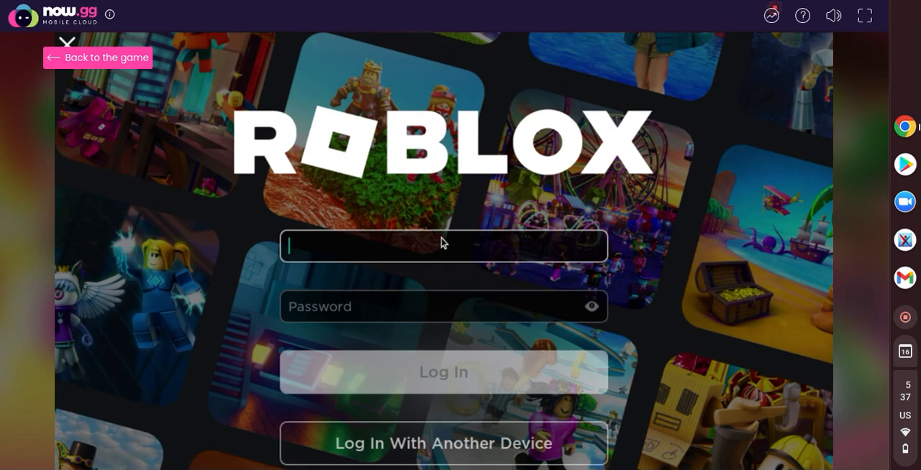
text(JOSE_EMMO)
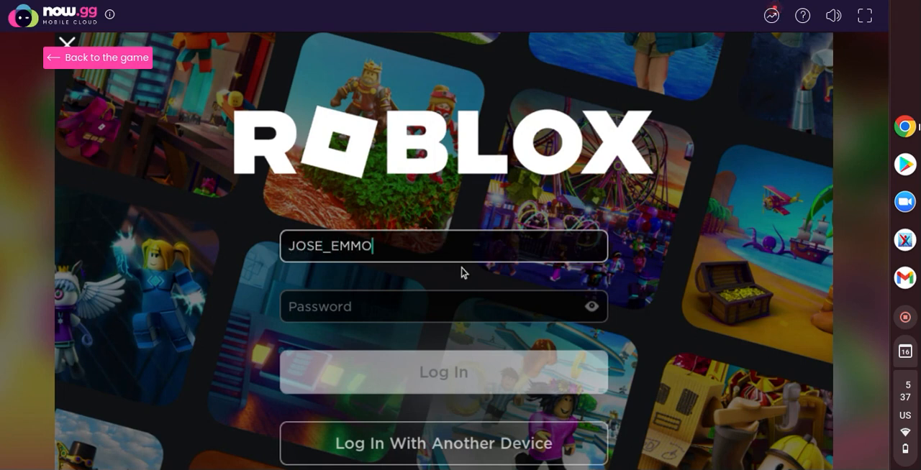
click(443, 307)
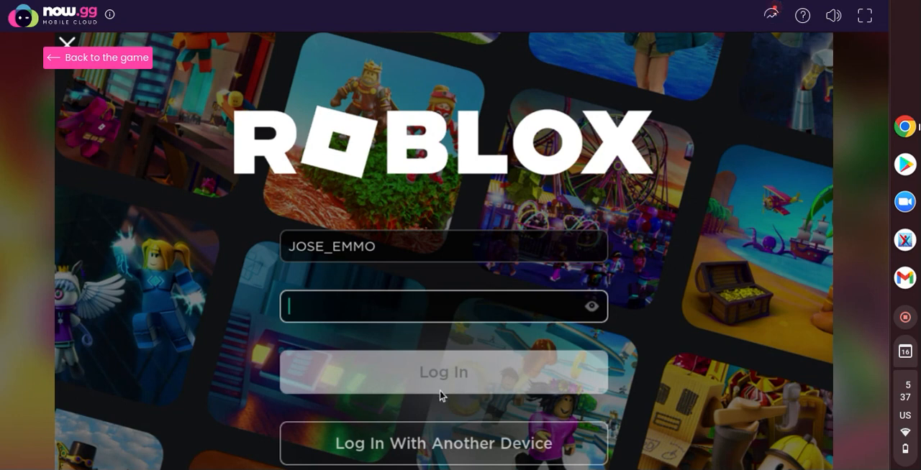
mouse_move(472, 397)
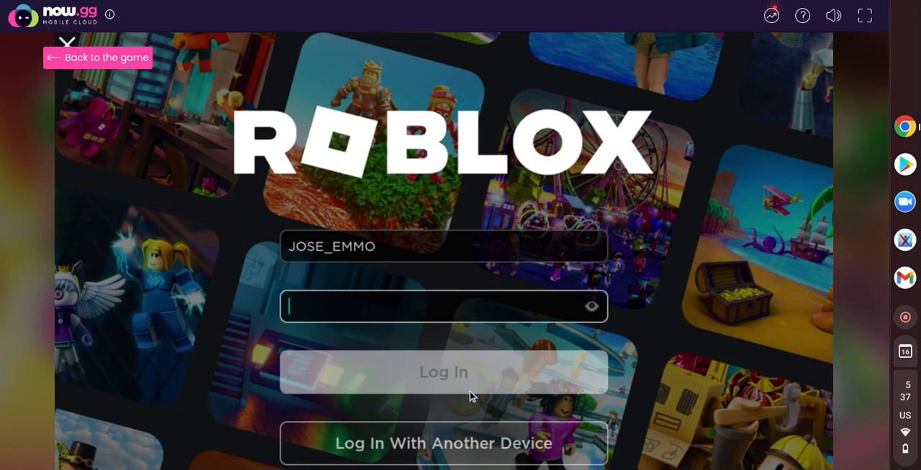
text(z)
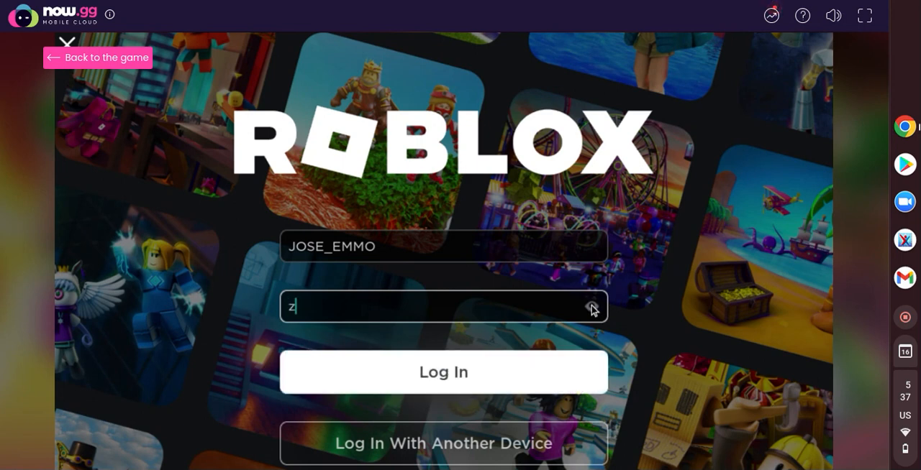